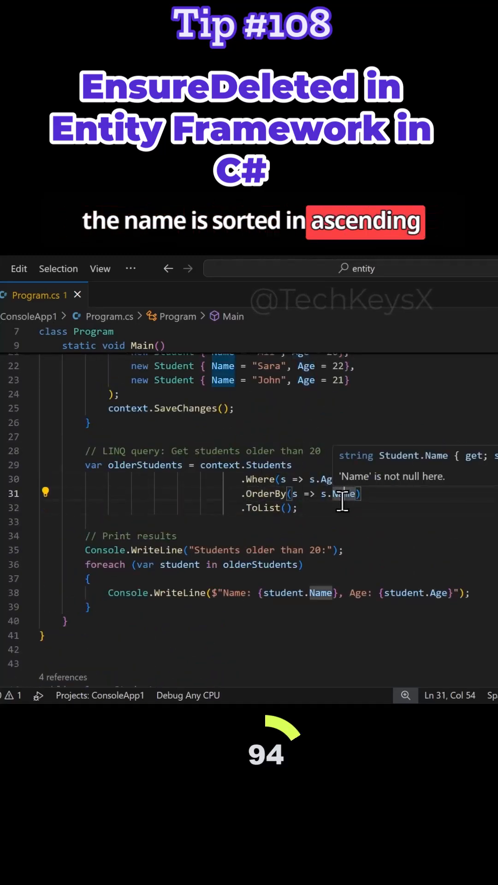
- Run the UPDATE setting City to 'London' for all rows of school.dbo.Students
{"action": "scroll", "scroll_direction": "down", "scroll_amount": 3}
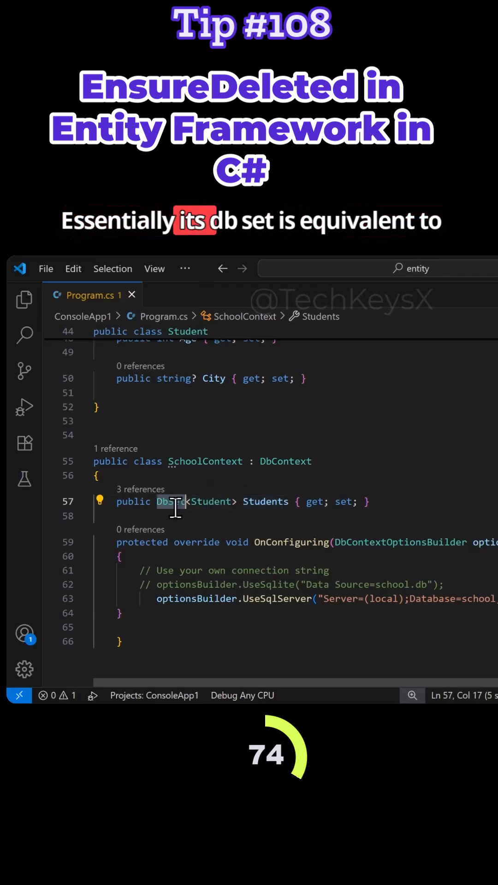
{"action": "mouse_move", "coordinate": [212, 502]}
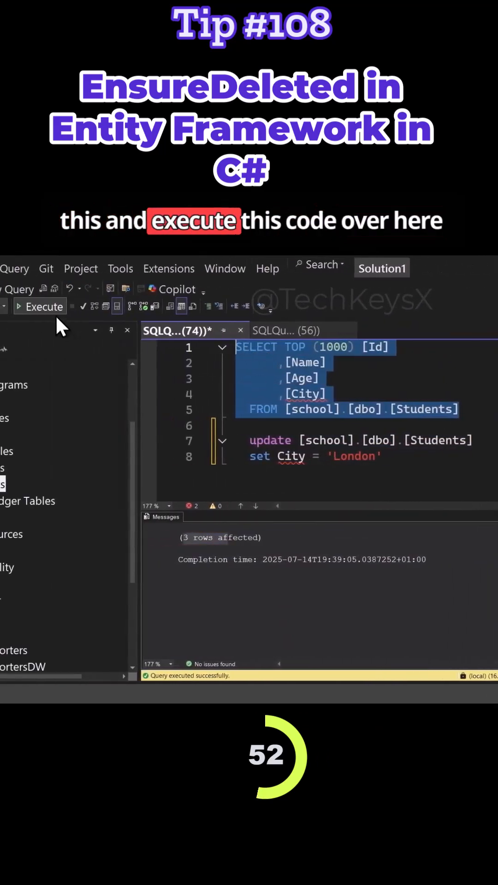
{"action": "left_click", "coordinate": [39, 306]}
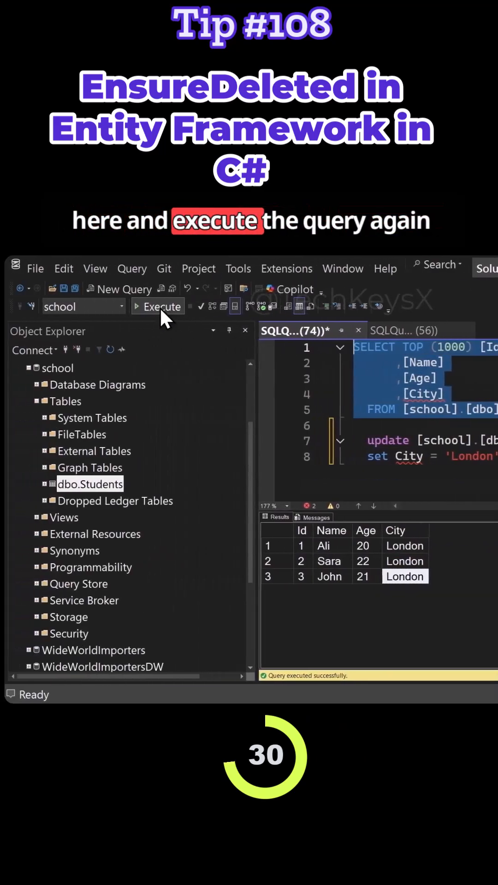
- Rerun SELECT TOP (1000) to show Ali, Sara and John all with City London
{"action": "left_click", "coordinate": [162, 306]}
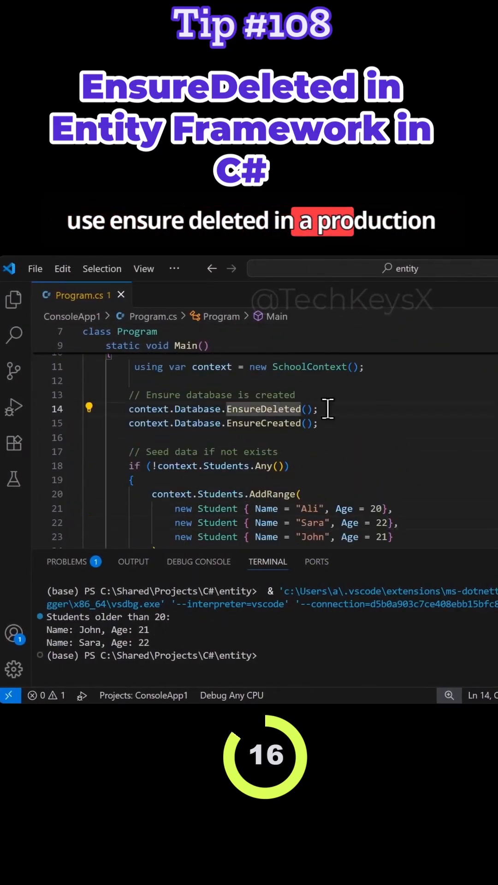
{"action": "double_click", "coordinate": [263, 409]}
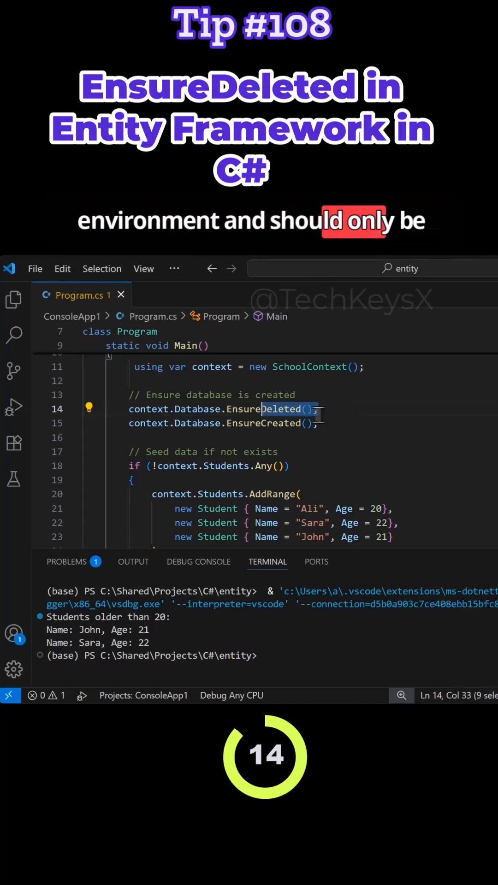